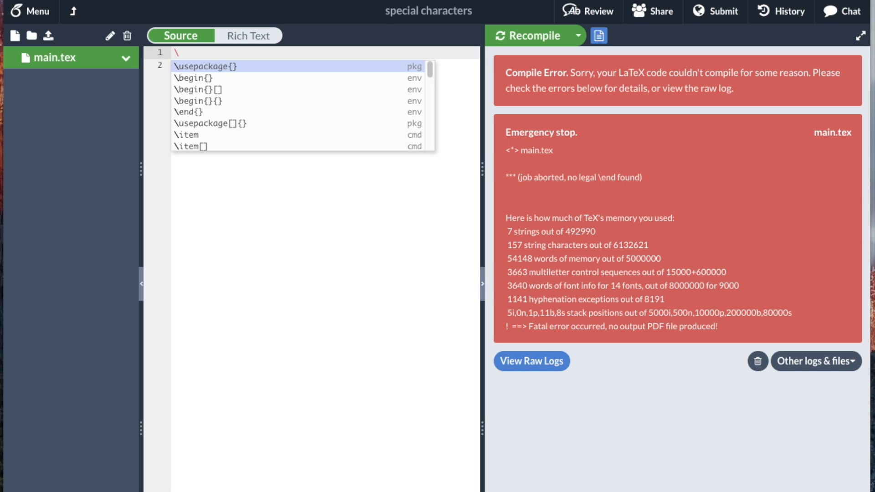
Enter \documentclass{article} on line 1 and add a % comment marker after it
type("documentclass{article")
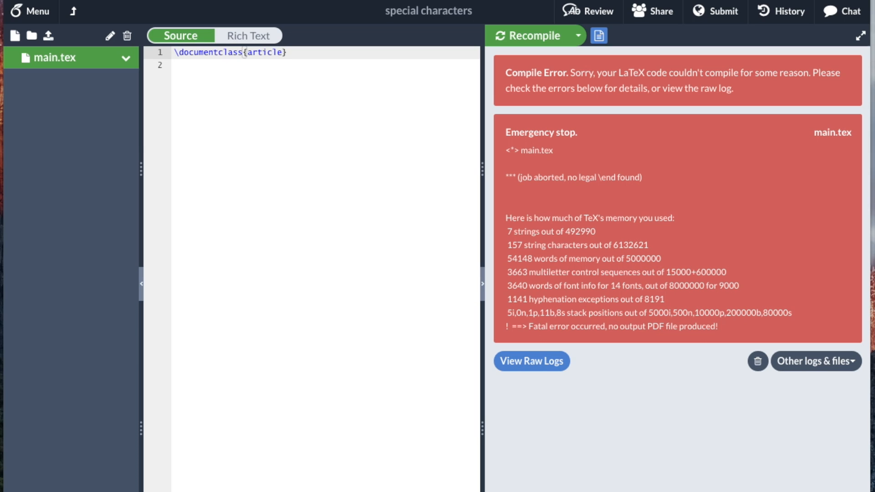
type("%")
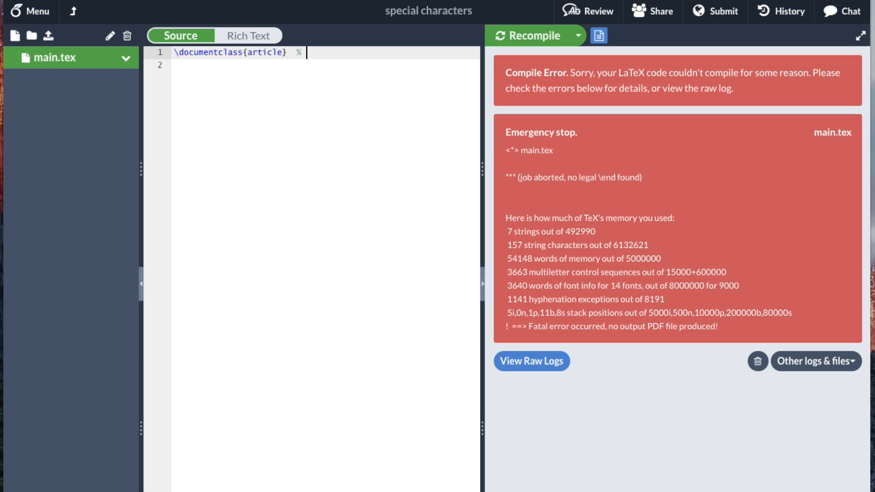
Write the comment 'There are various class of documents, we will see a few later' after the %
type("There are va")
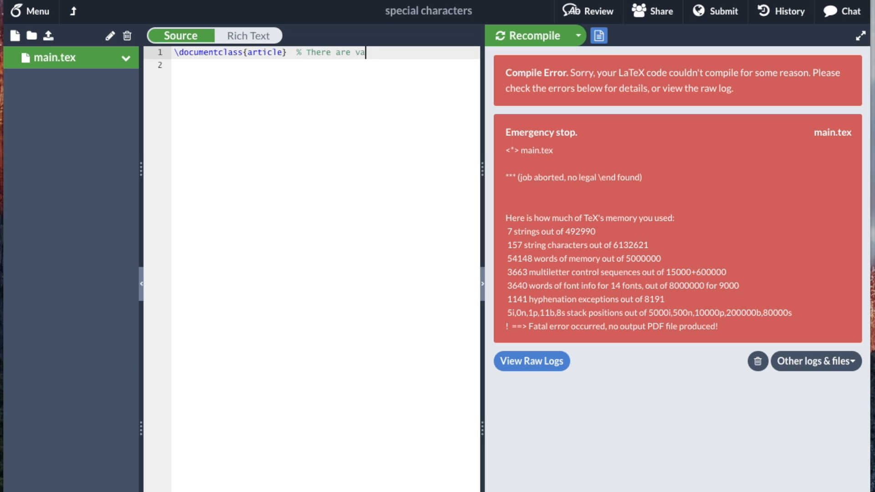
type("rious c")
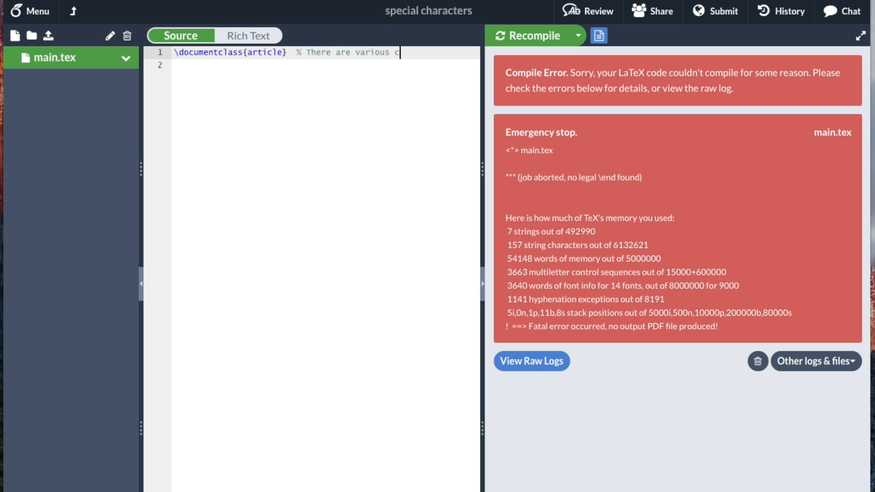
type("lass of dumc")
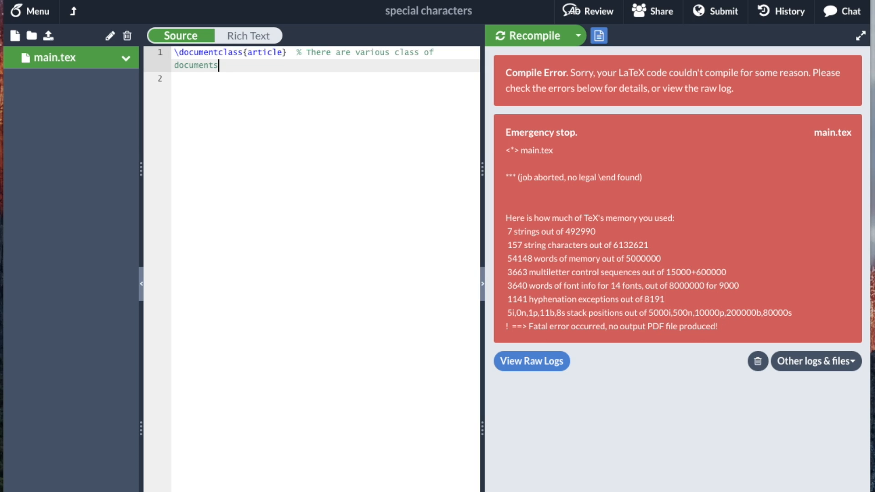
type(", we w")
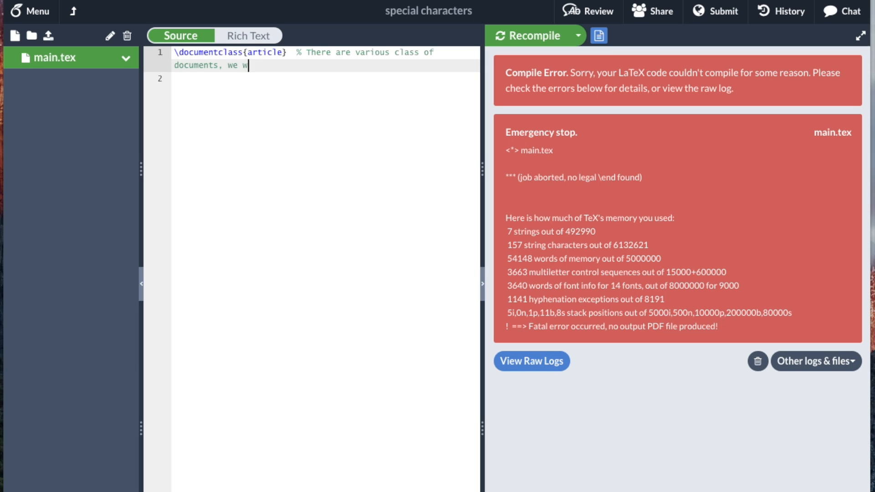
type("ill see a few lat")
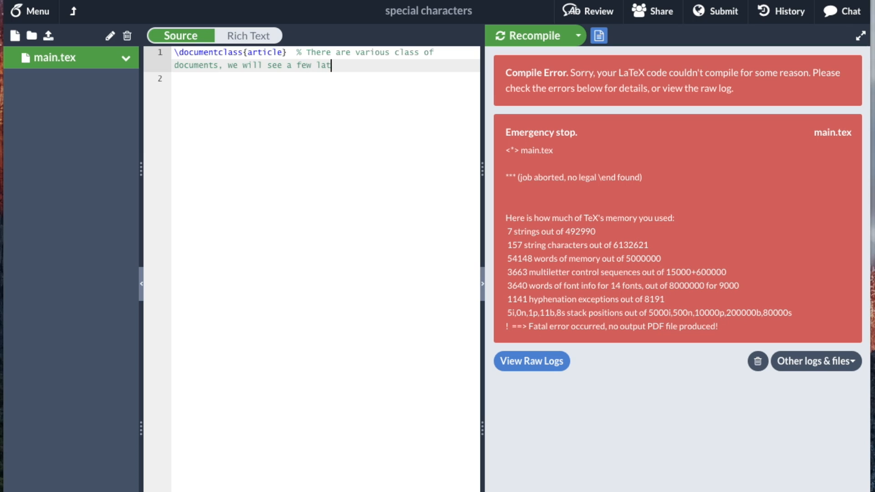
type("er")
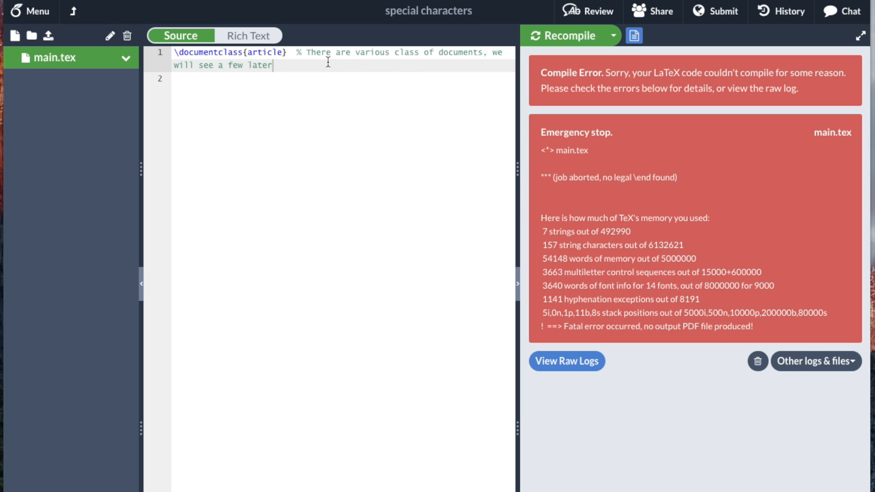
Add \begin{document} on line 3, commented 'This line starts the document', plus blank lines
left_click(214, 79)
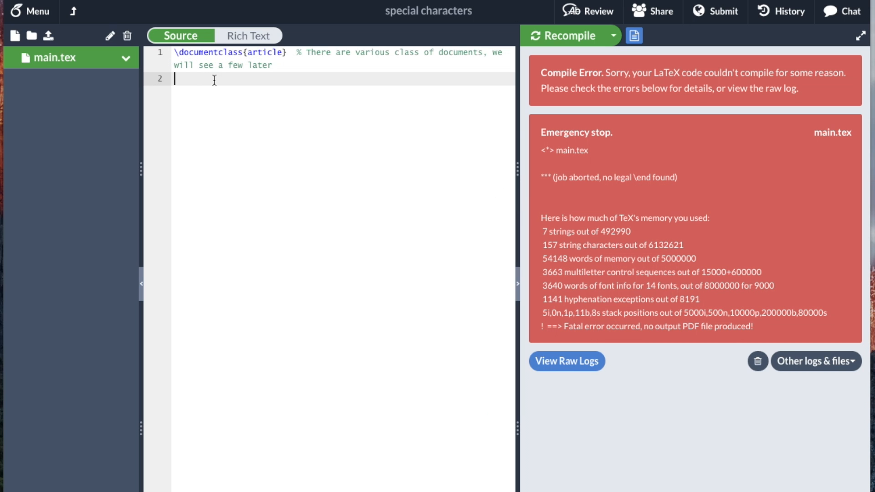
type("\\be")
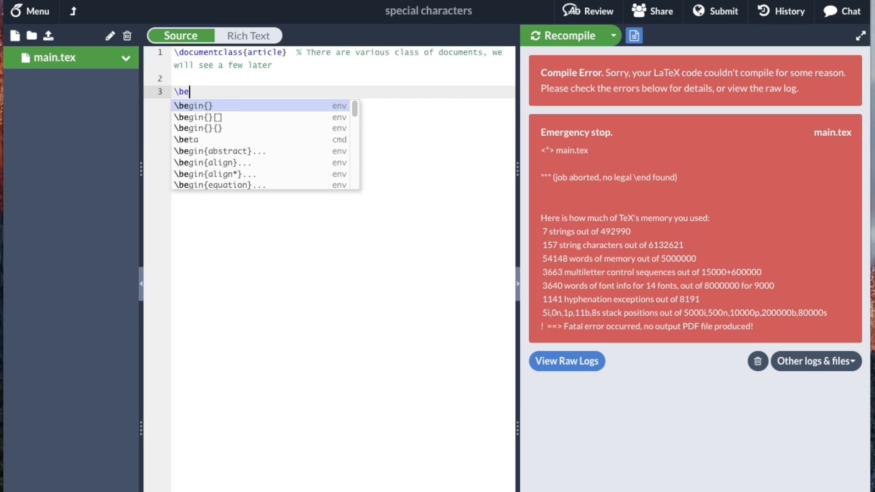
left_click(192, 105)
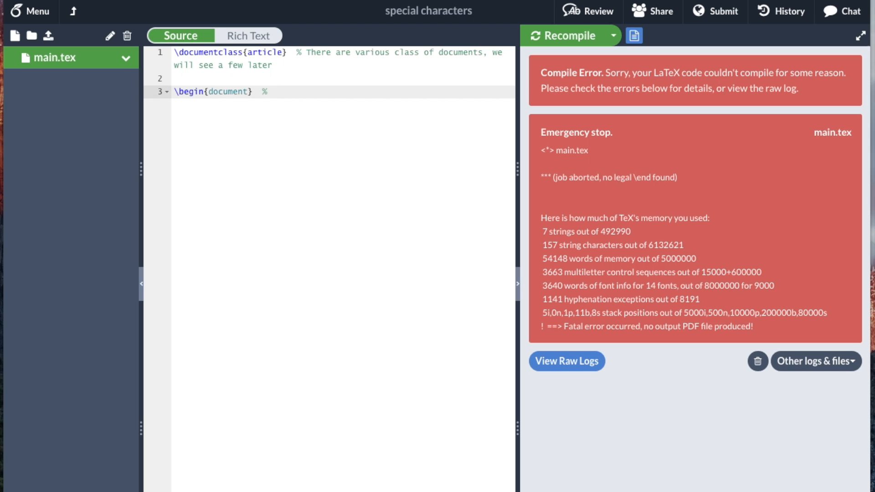
type("This")
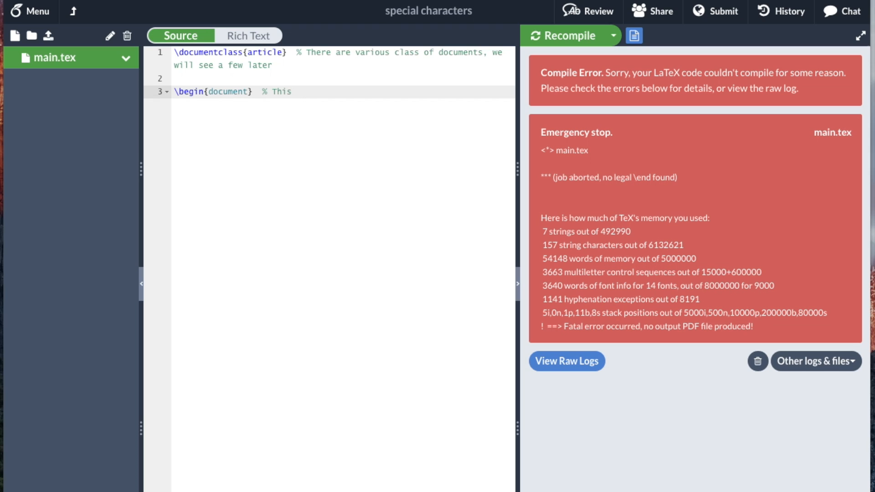
type("line sta")
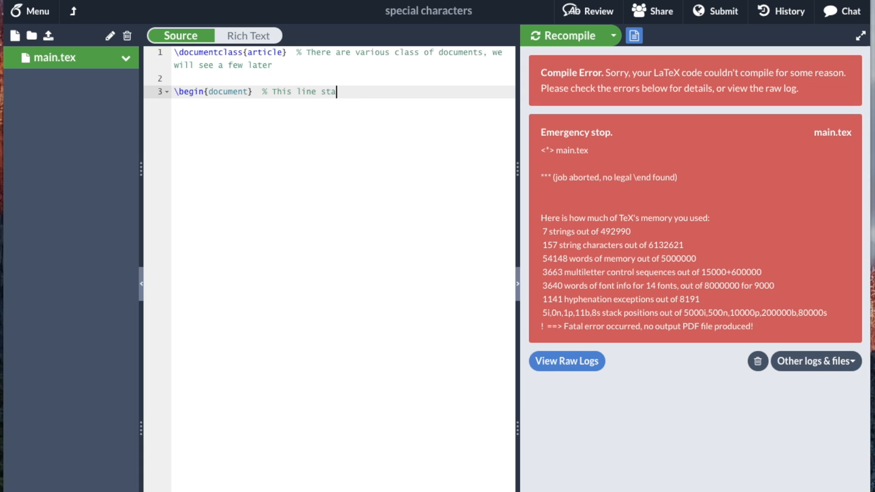
type("rts the document")
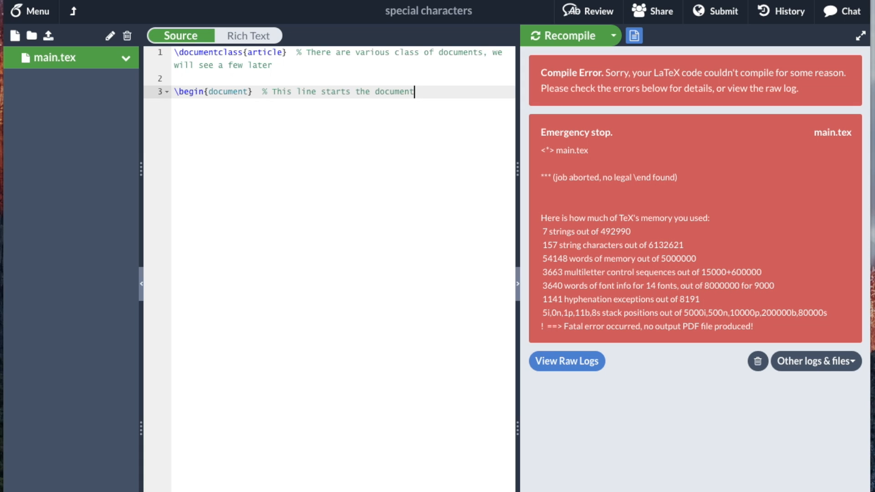
key("Enter")
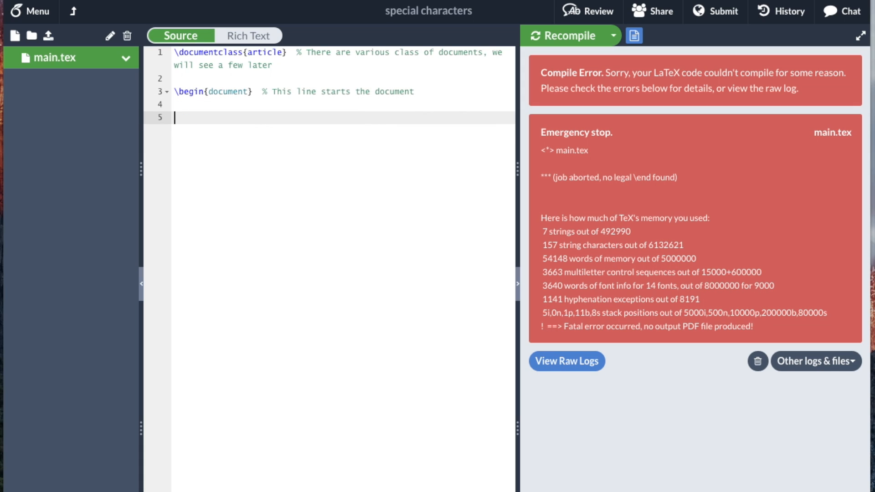
Type the sentence 'Here is how to use `single quotes''
type("H")
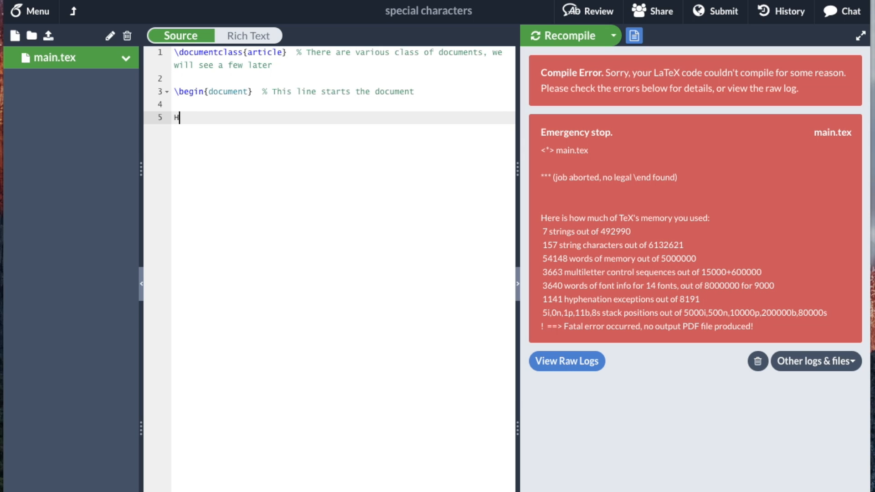
type("ere")
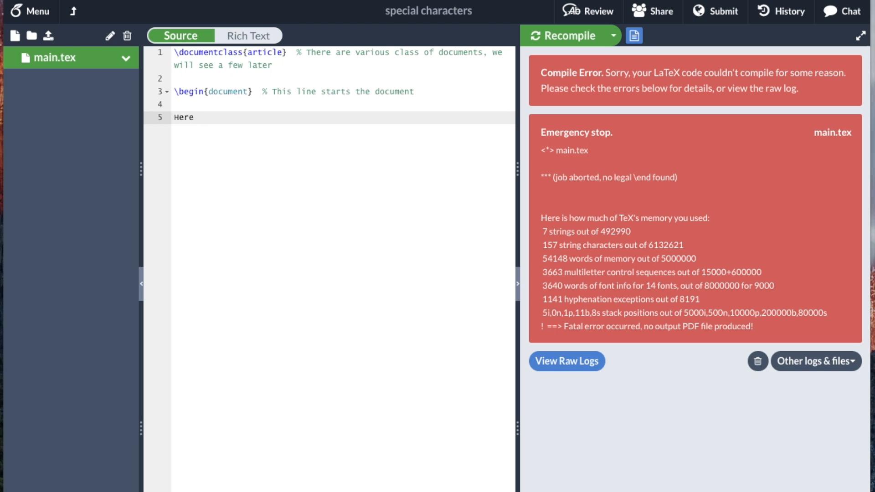
type("is h")
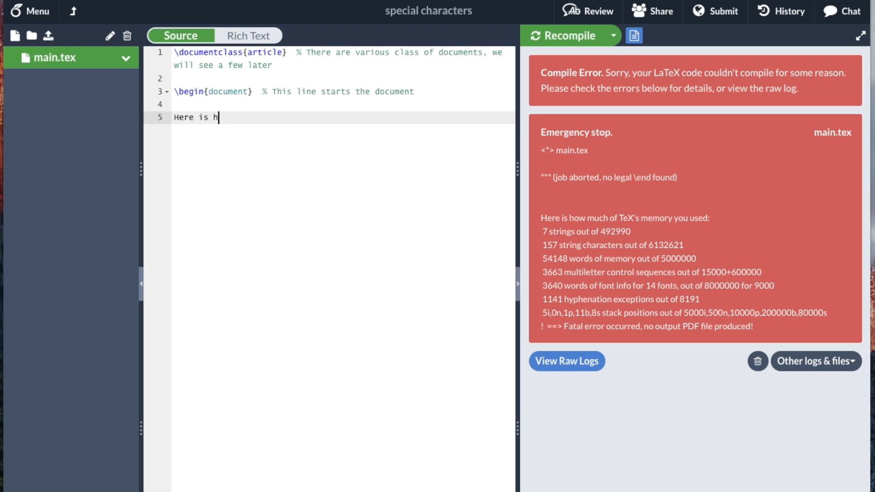
type("ow to use `")
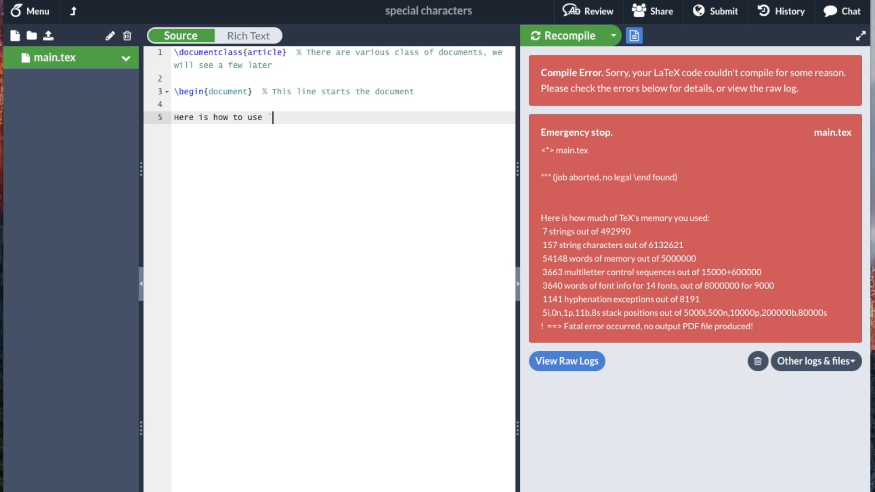
type("single")
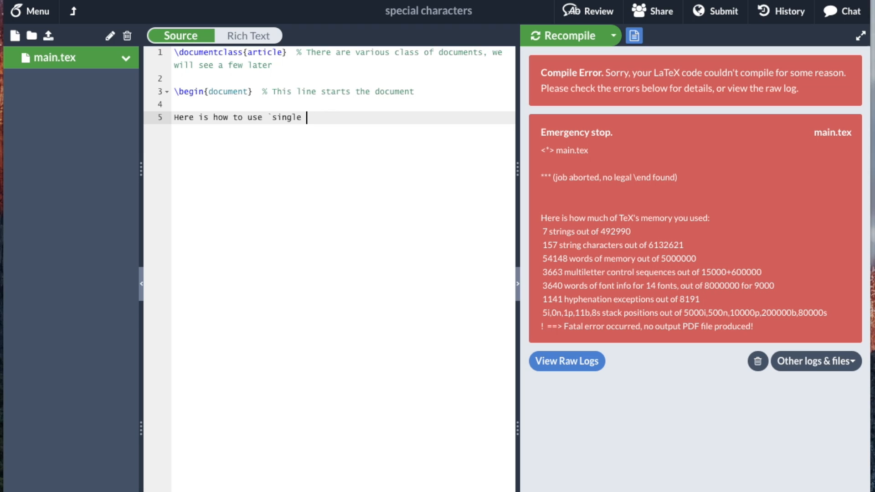
type("quotes")
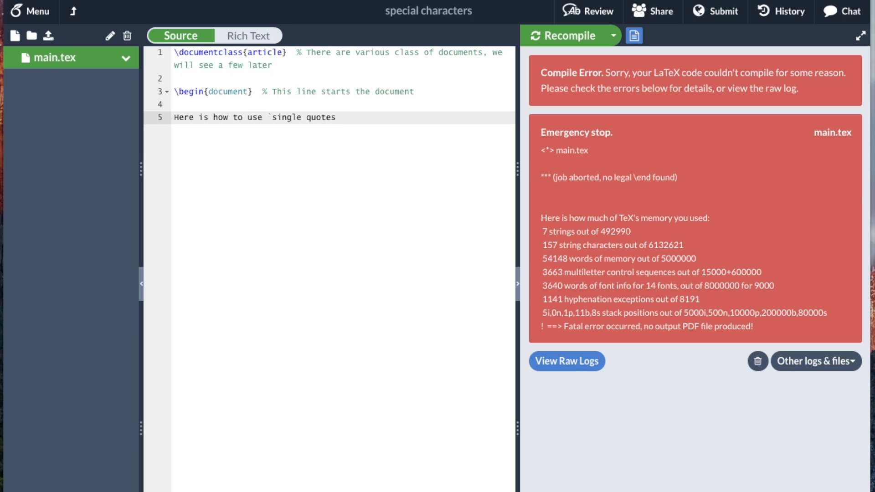
type("'")
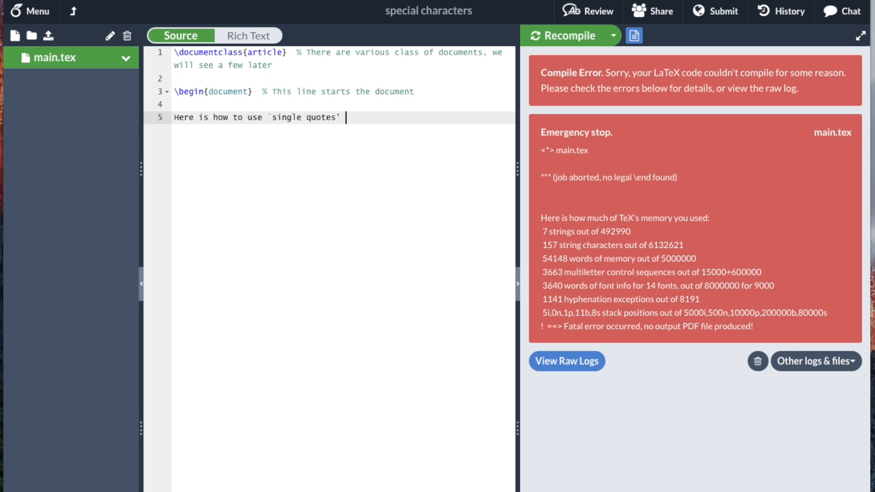
Continue with 'and here is how to use ``double quotes''' and close with \end{document}
type("and here is how t")
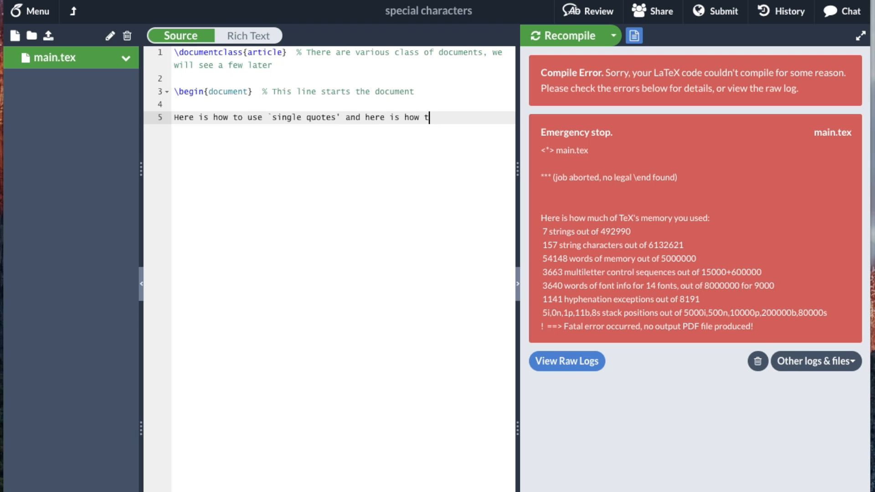
type("o use doubl")
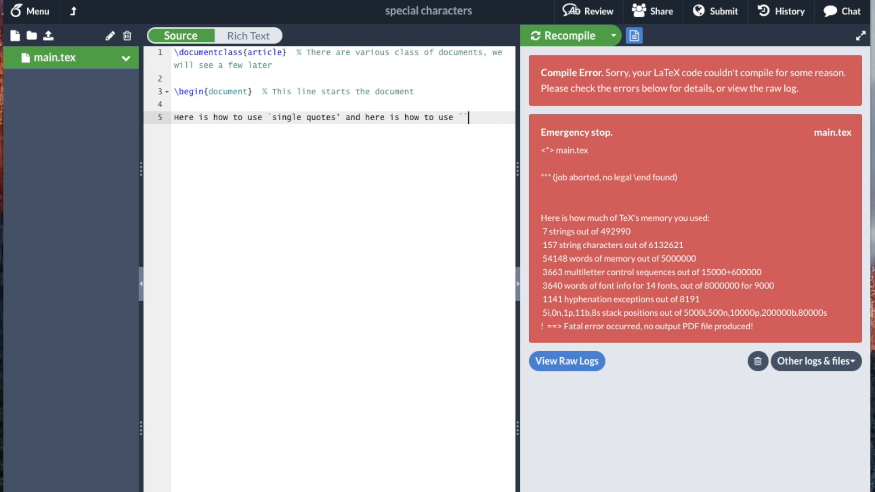
type("double quotes''.")
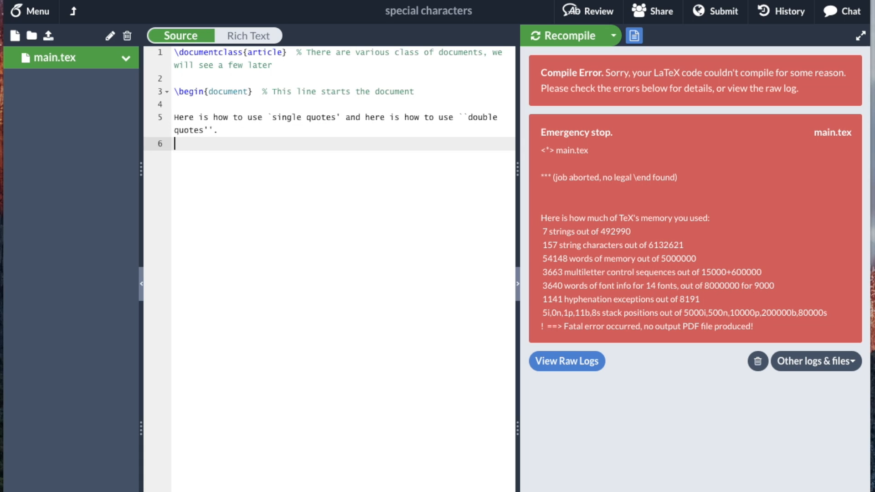
type("\\end{document")
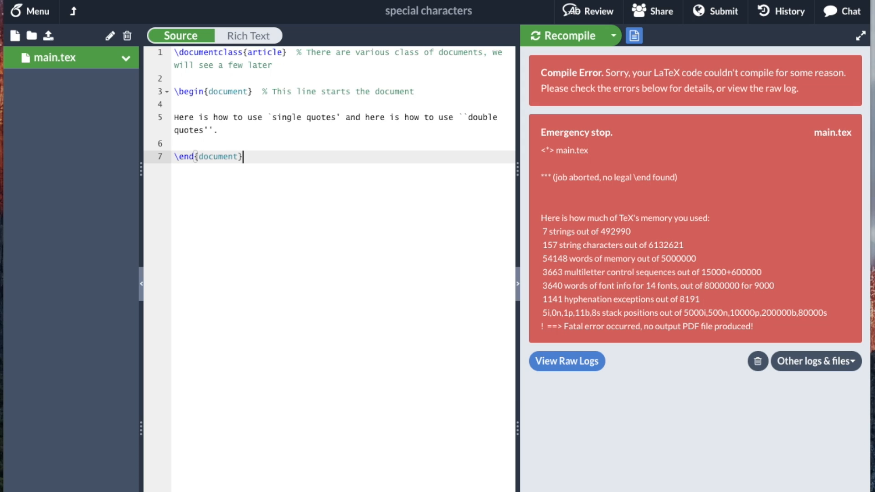
mouse_move(217, 79)
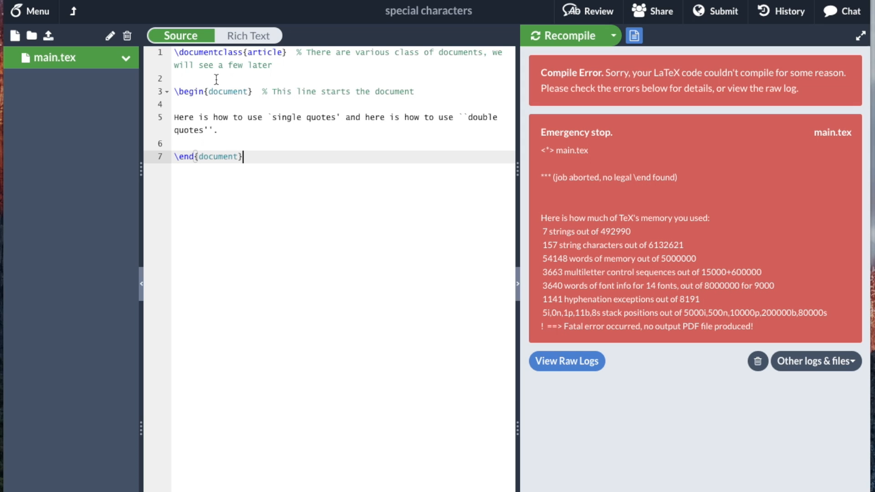
Recompile the article and zoom the PDF preview to check the curled quotes
left_click(564, 35)
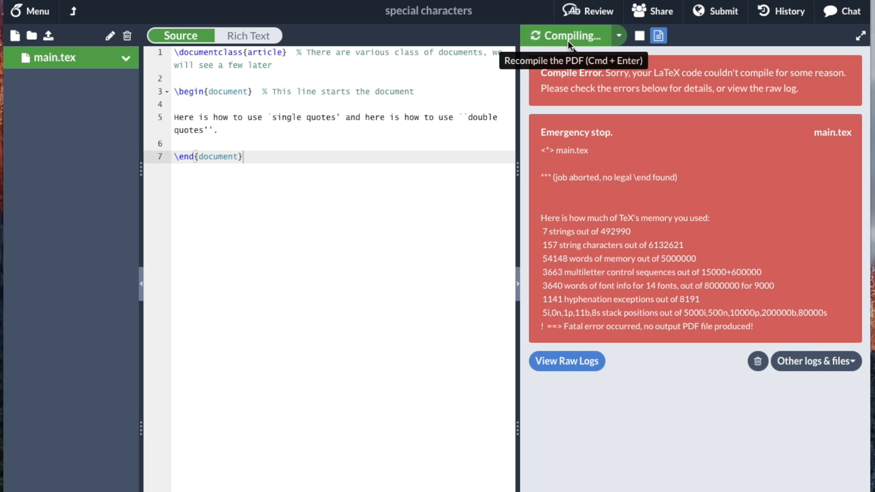
left_click(568, 35)
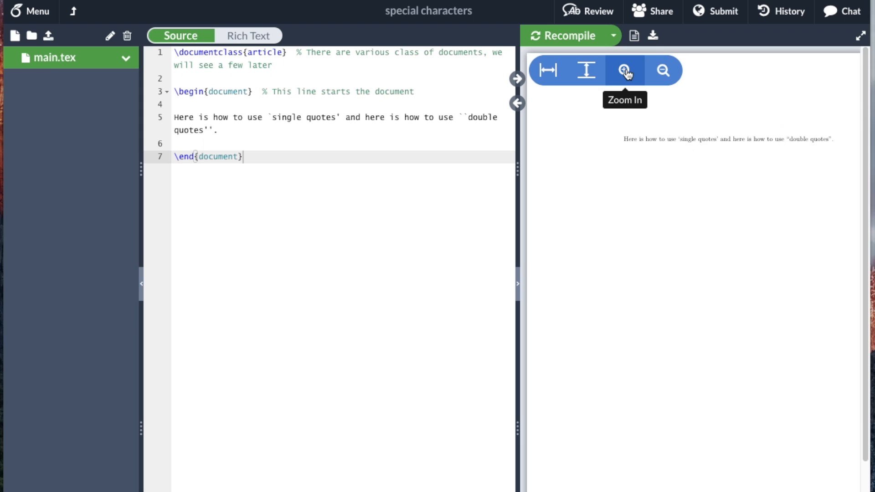
left_click(624, 70)
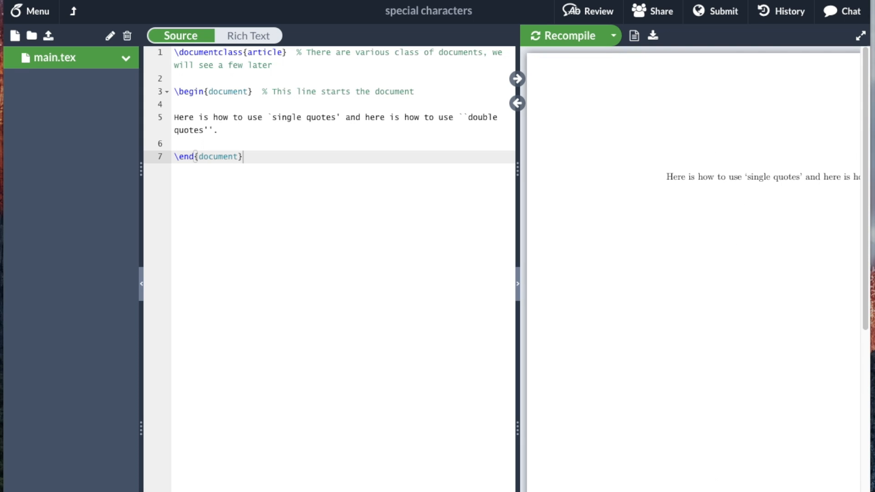
left_click(564, 36)
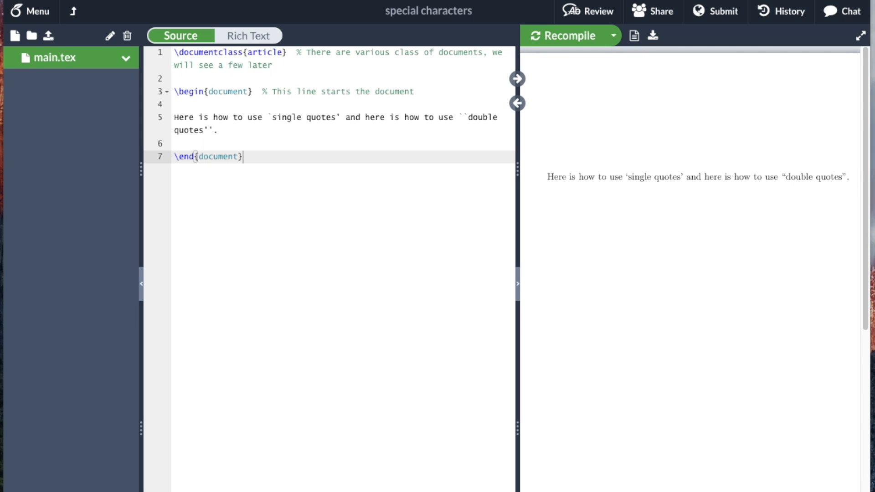
mouse_move(803, 189)
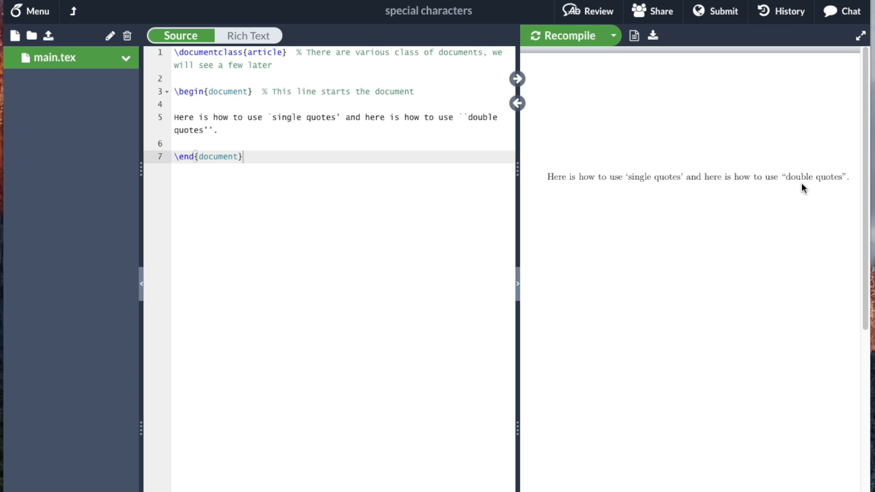
mouse_move(355, 78)
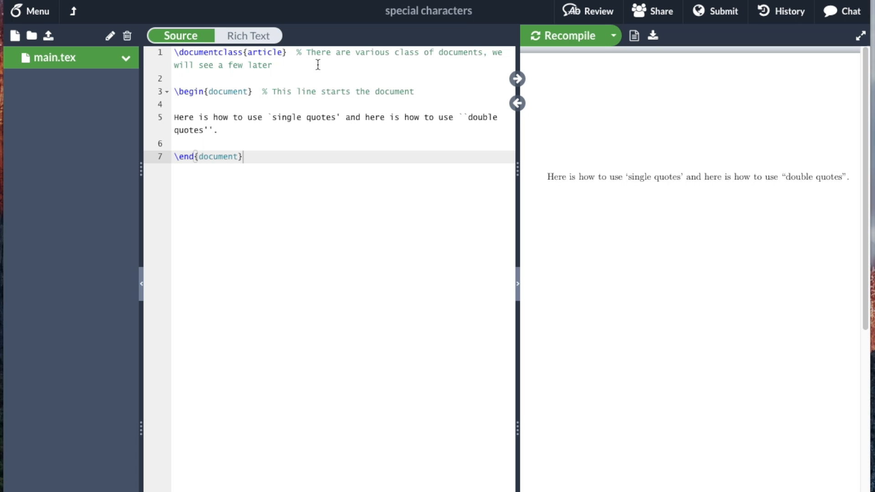
mouse_move(733, 172)
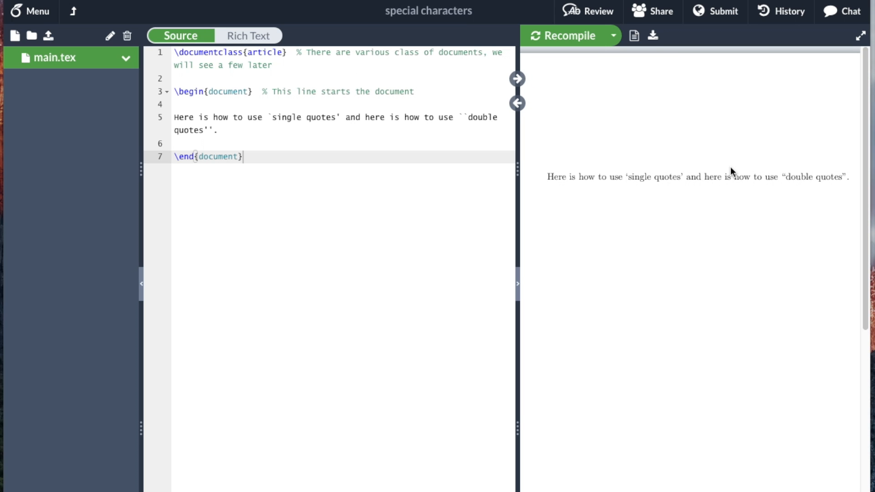